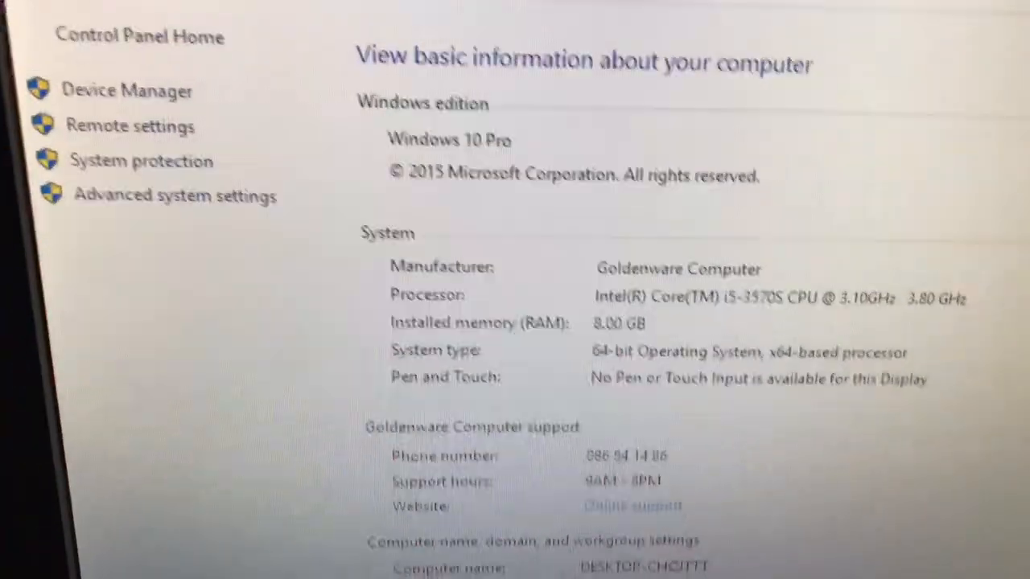
{"action": "scroll", "scroll_direction": "down", "scroll_amount": 3}
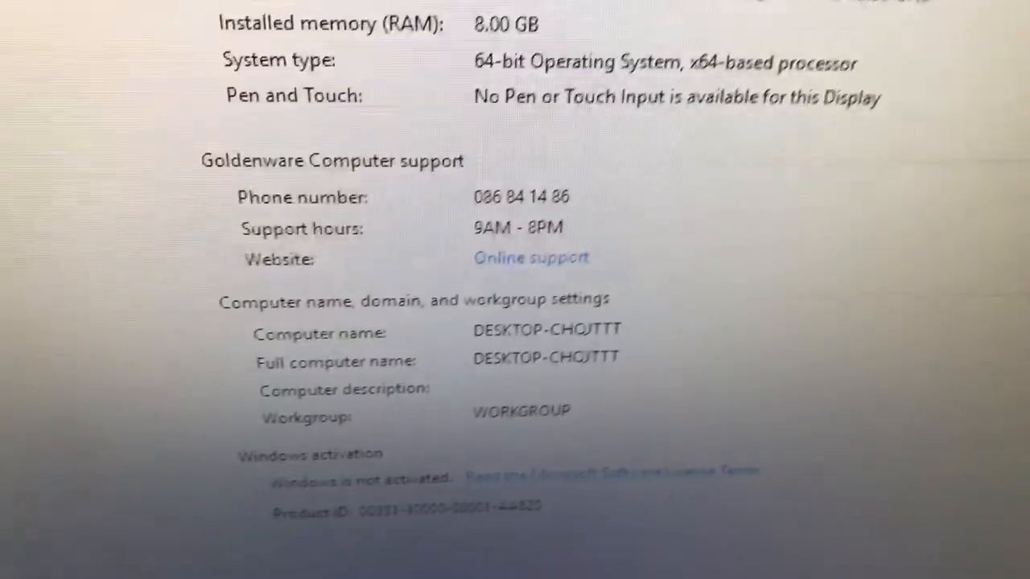